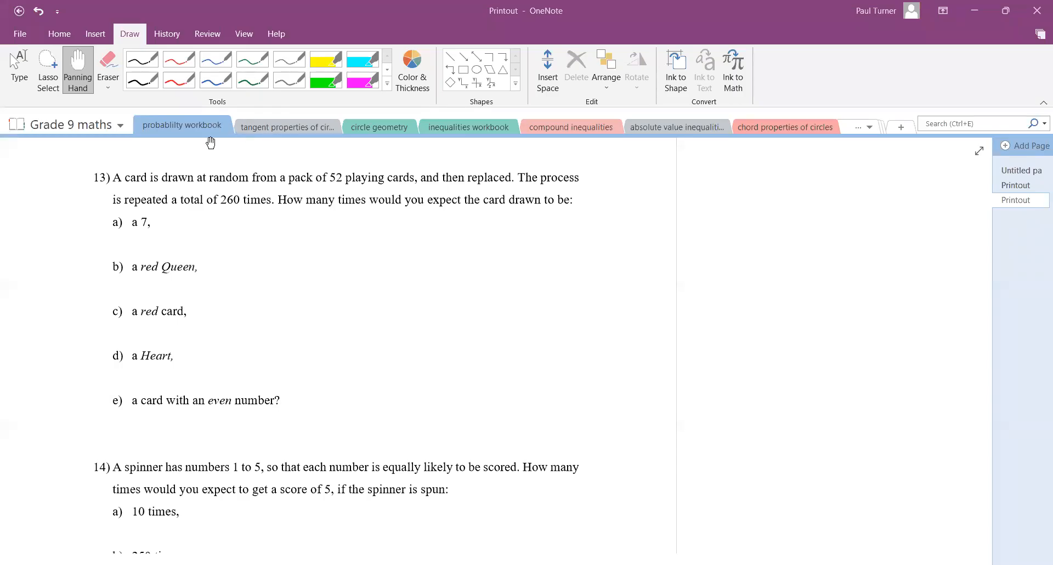
{"action": "mouse_move", "coordinate": [292, 48]}
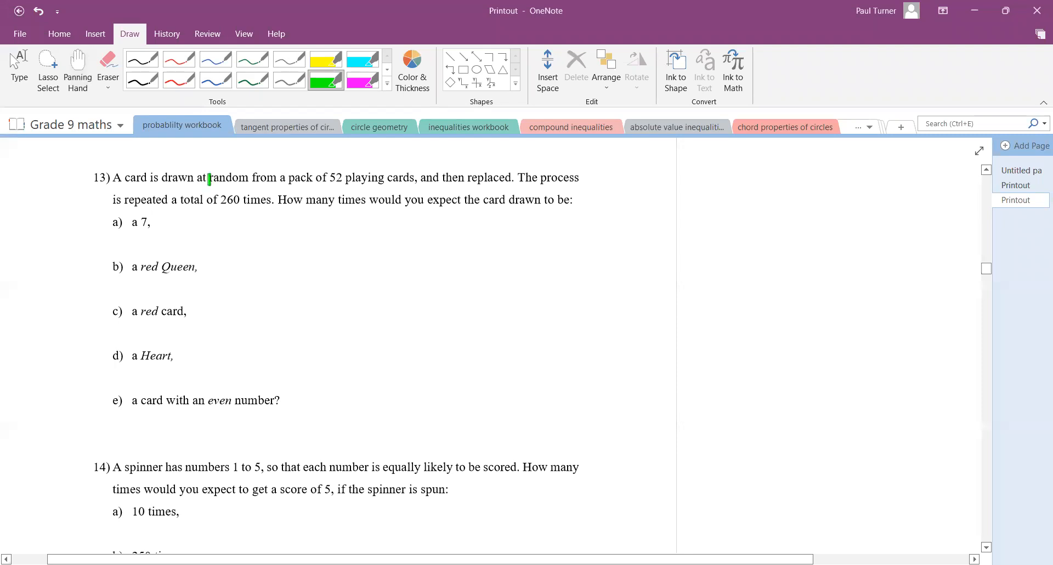
Step: Highlight 'random', '52 playing cards', 'then replaced' and part a's question stem in green
{"action": "left_click_drag", "start_coordinate": [209, 177], "coordinate": [379, 177]}
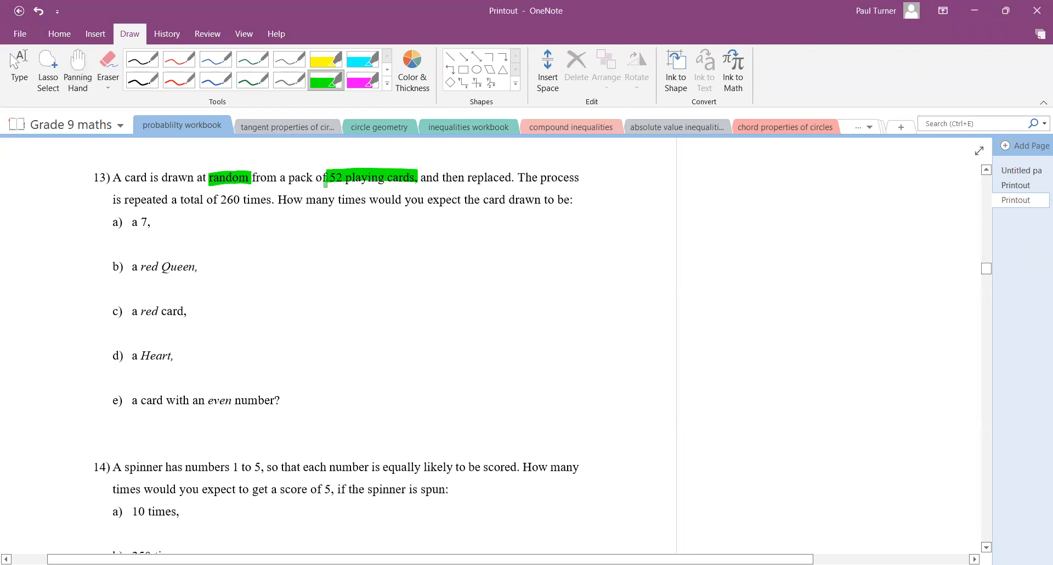
{"action": "left_click_drag", "start_coordinate": [443, 177], "coordinate": [473, 177]}
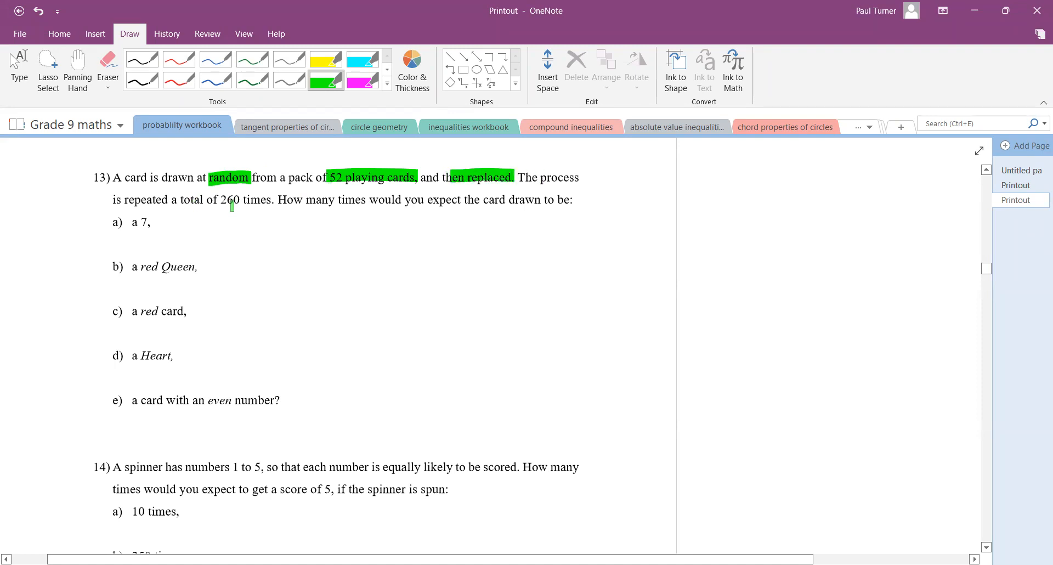
{"action": "left_click_drag", "start_coordinate": [236, 200], "coordinate": [267, 200]}
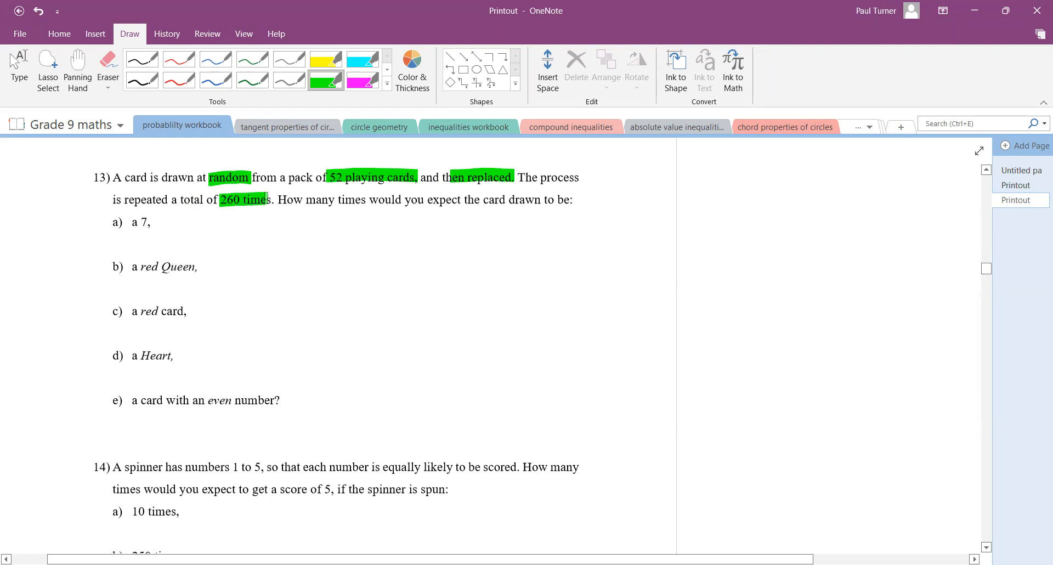
{"action": "left_click_drag", "start_coordinate": [306, 200], "coordinate": [349, 200]}
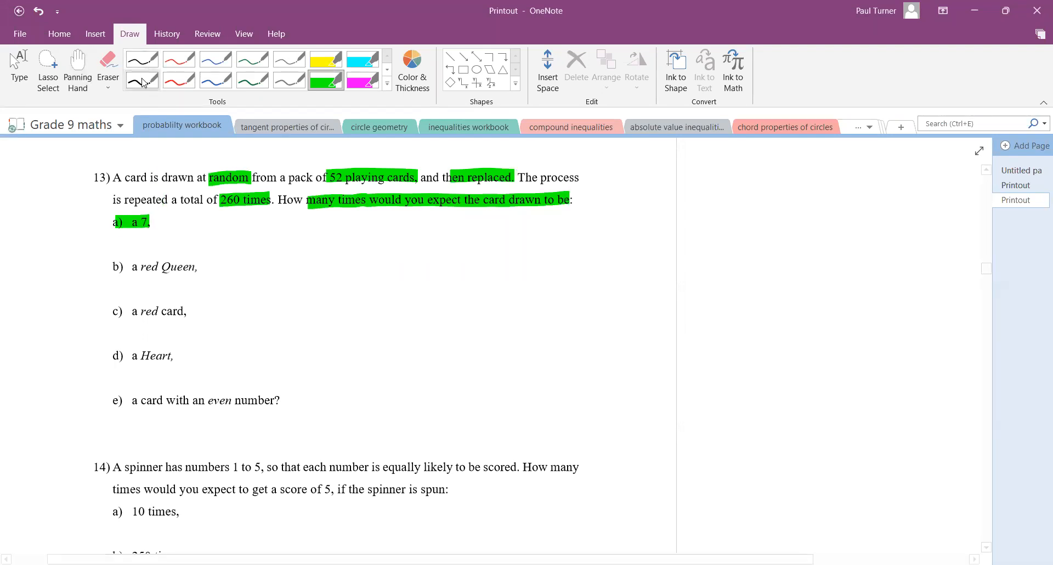
Step: In thin black ink, write 4/52 = 1/13 and P(7) = 1/13 beside part a
{"action": "left_click", "coordinate": [141, 81]}
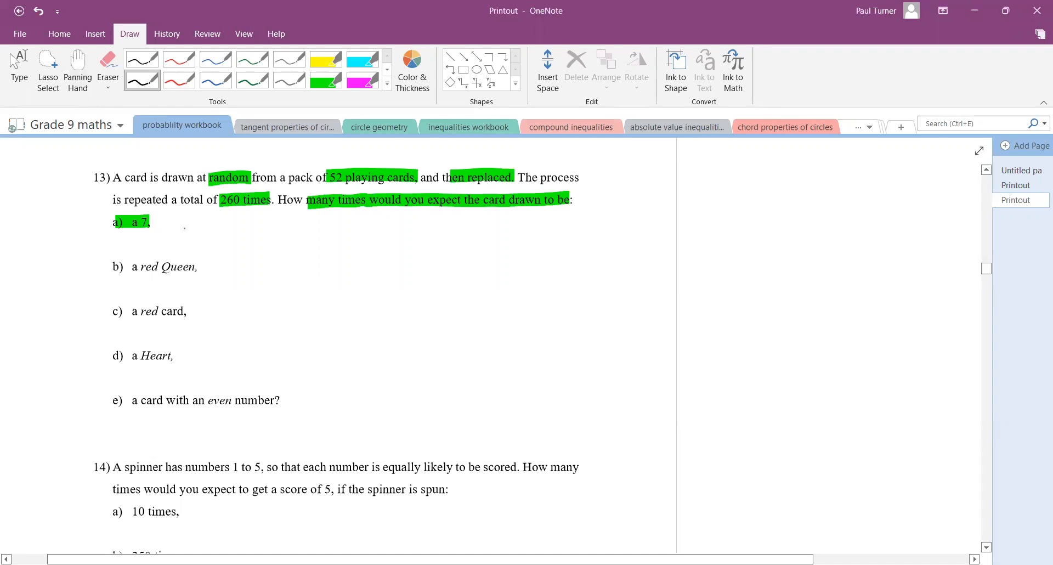
{"action": "left_click_drag", "start_coordinate": [168, 225], "coordinate": [178, 218]}
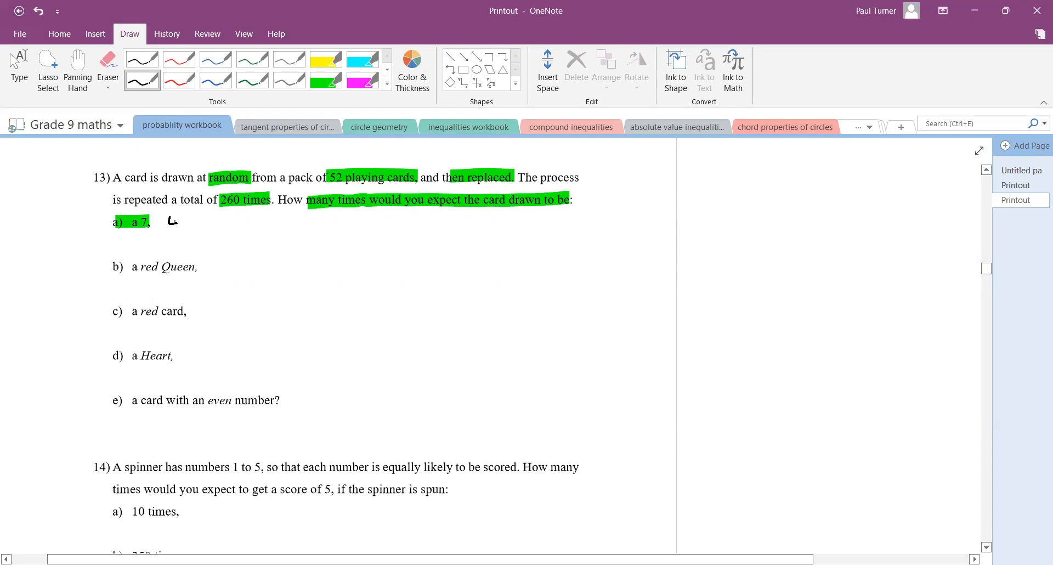
{"action": "left_click_drag", "start_coordinate": [168, 232], "coordinate": [194, 238]}
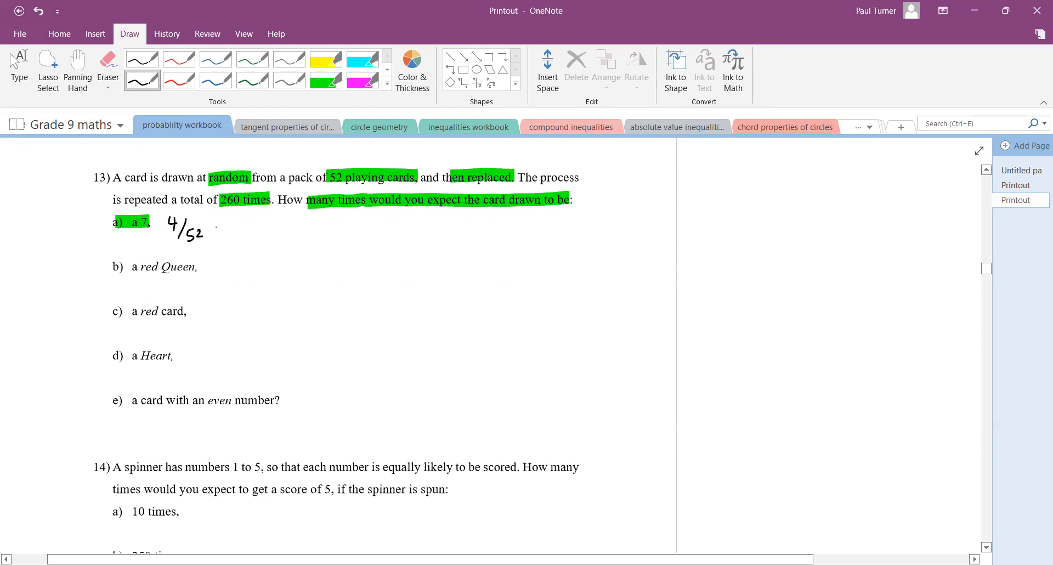
{"action": "left_click_drag", "start_coordinate": [215, 228], "coordinate": [245, 229]}
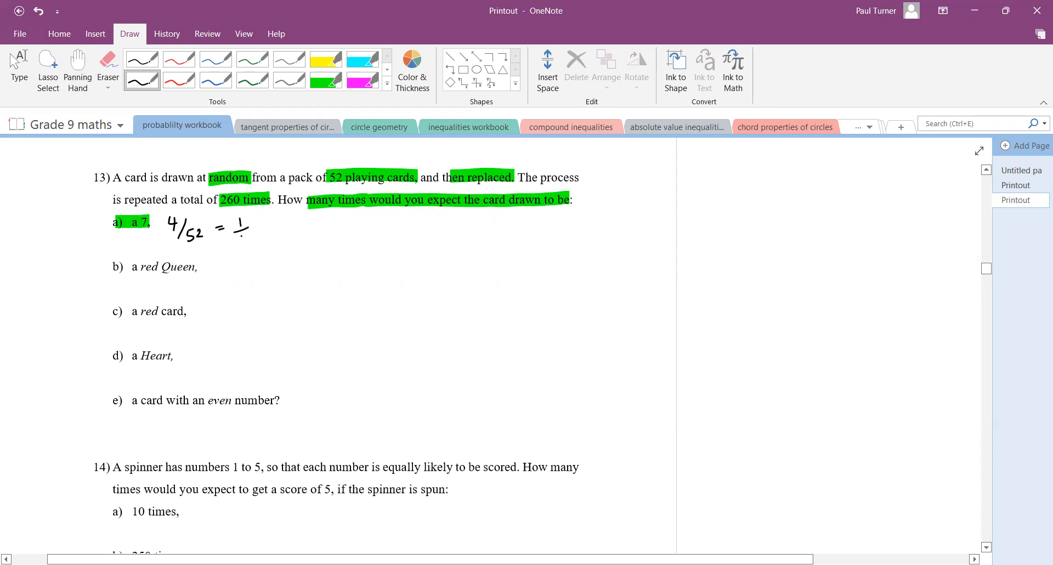
{"action": "left_click_drag", "start_coordinate": [242, 232], "coordinate": [303, 232]}
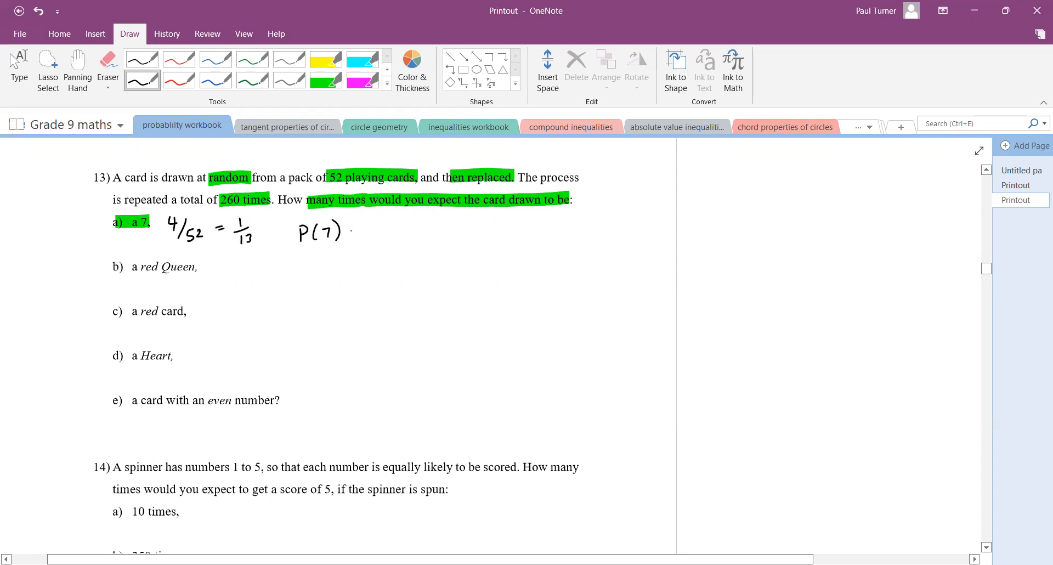
{"action": "left_click_drag", "start_coordinate": [346, 232], "coordinate": [393, 242]}
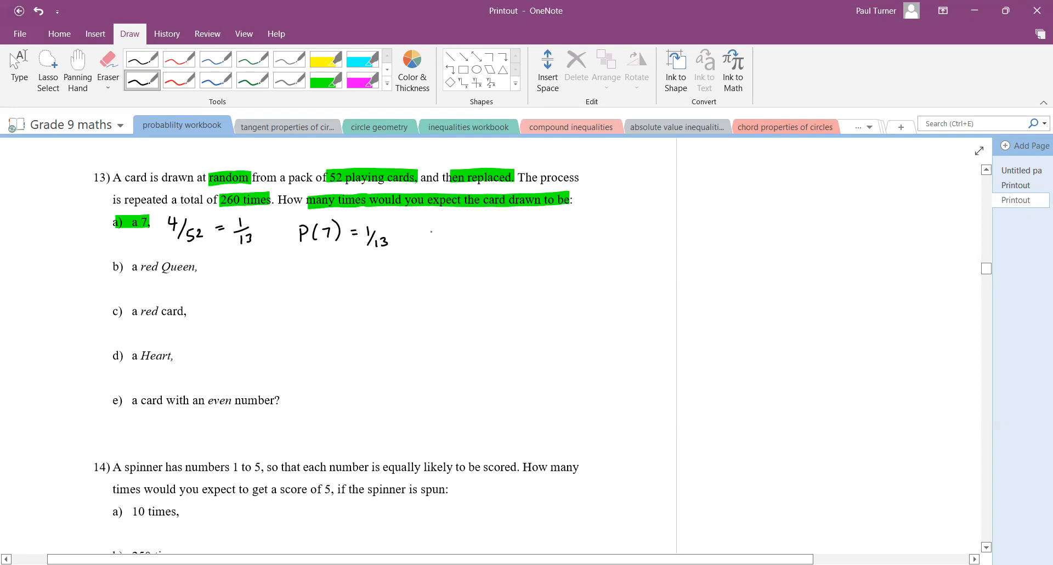
{"action": "left_click_drag", "start_coordinate": [433, 236], "coordinate": [457, 232]}
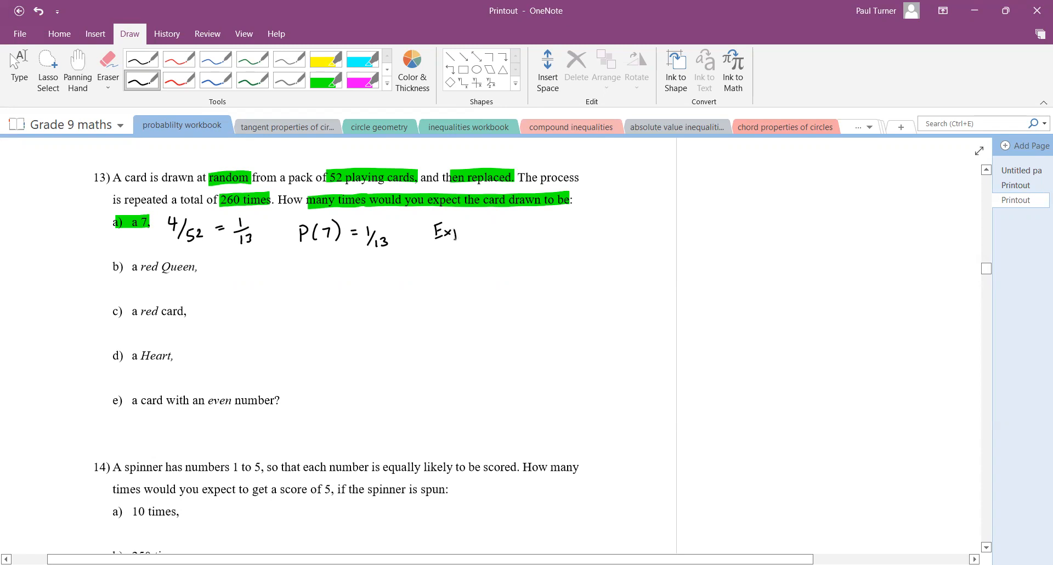
Step: Write Expected # = Pr × # trials, then 1/13 × 260 and its result
{"action": "left_click_drag", "start_coordinate": [446, 232], "coordinate": [494, 232]}
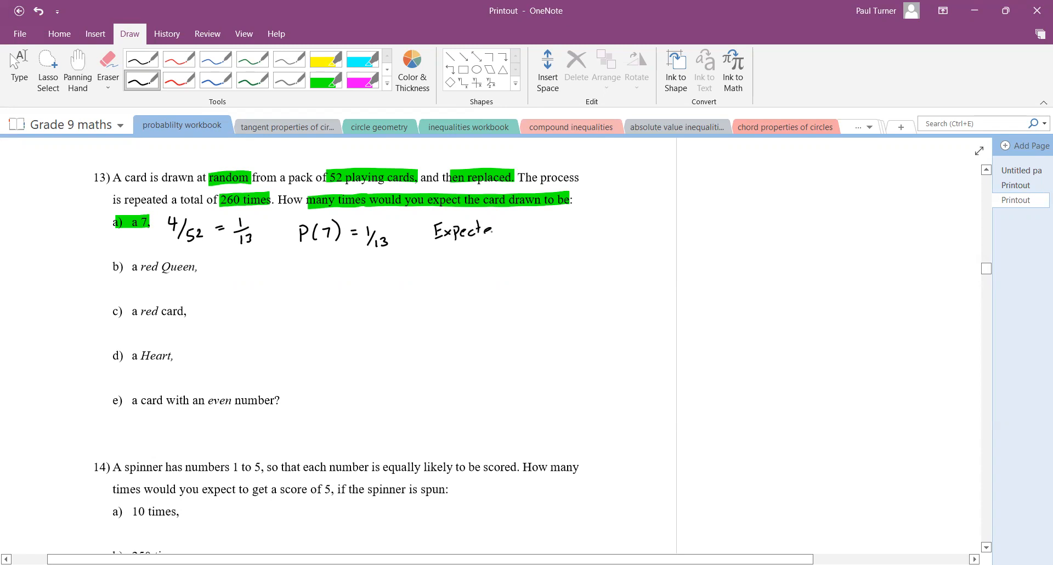
{"action": "left_click_drag", "start_coordinate": [484, 229], "coordinate": [521, 228]}
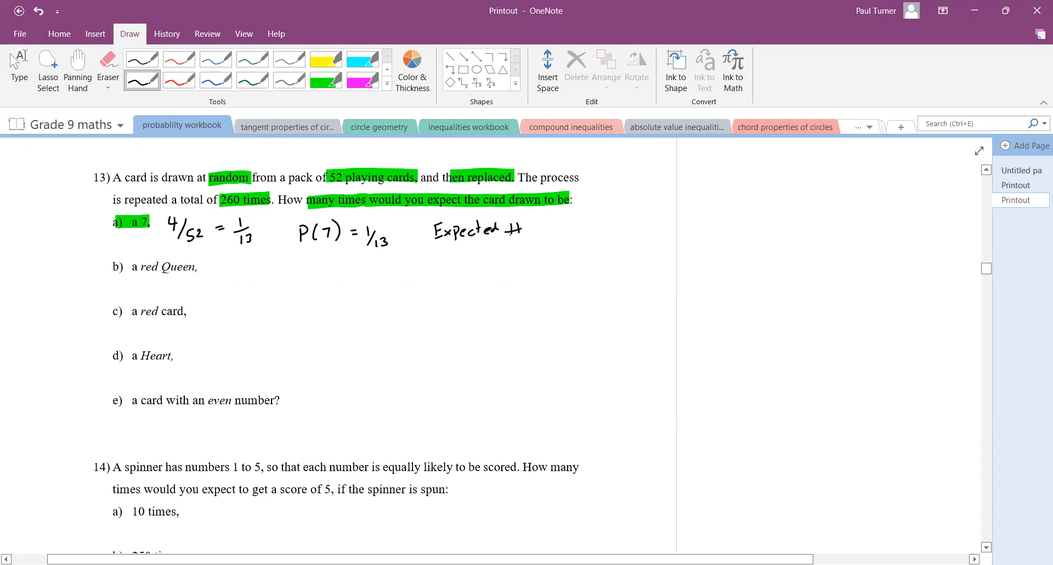
{"action": "left_click_drag", "start_coordinate": [520, 232], "coordinate": [537, 227]}
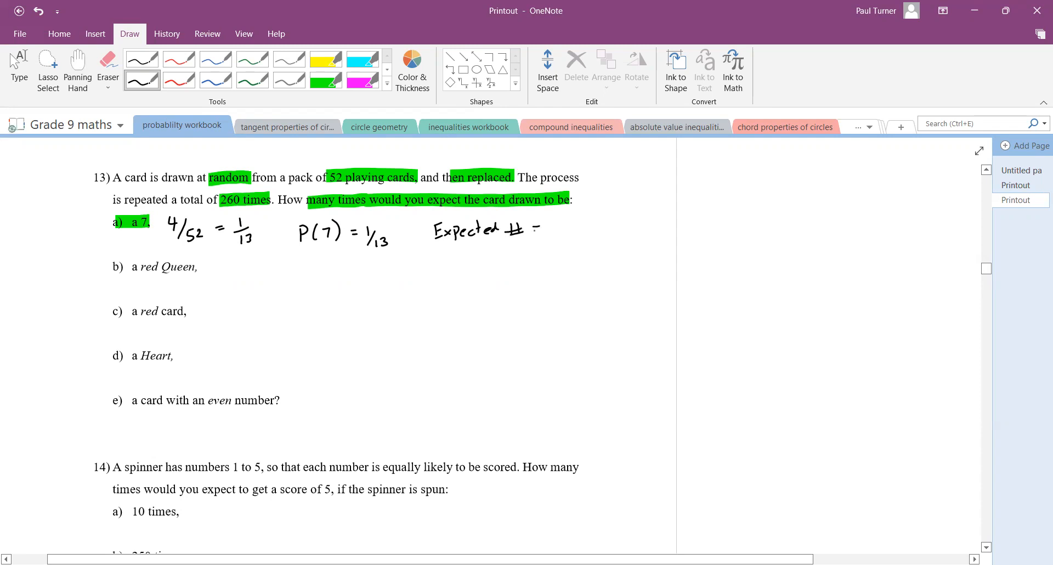
{"action": "left_click_drag", "start_coordinate": [537, 224], "coordinate": [578, 228]}
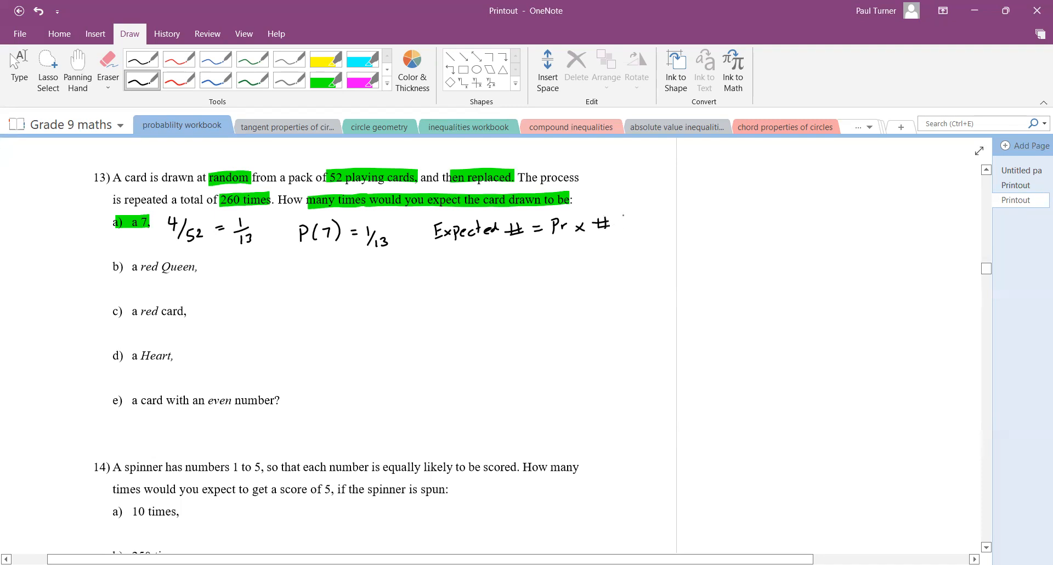
{"action": "left_click_drag", "start_coordinate": [622, 222], "coordinate": [658, 222]}
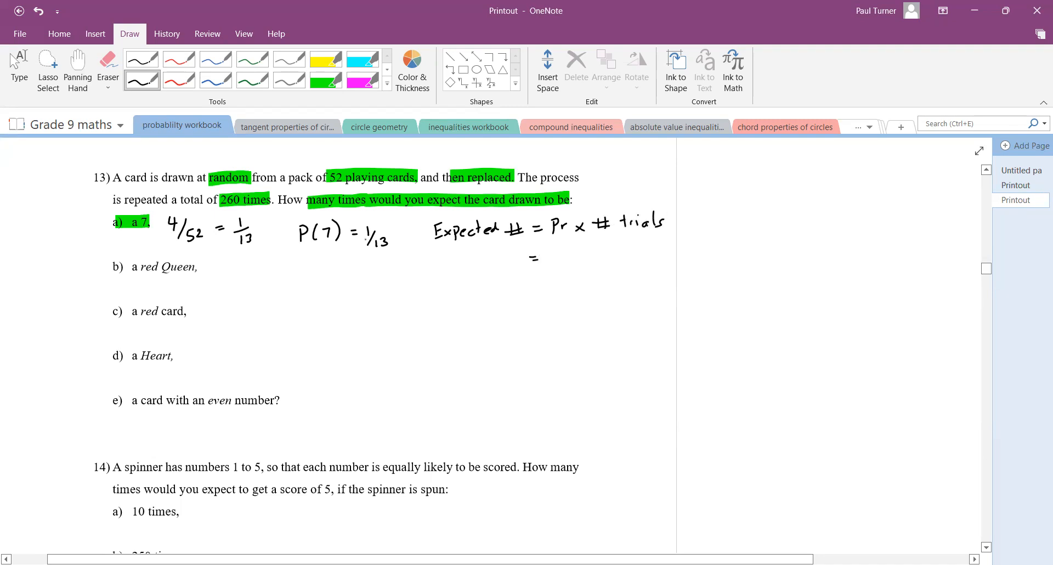
{"action": "left_click_drag", "start_coordinate": [537, 259], "coordinate": [554, 265]}
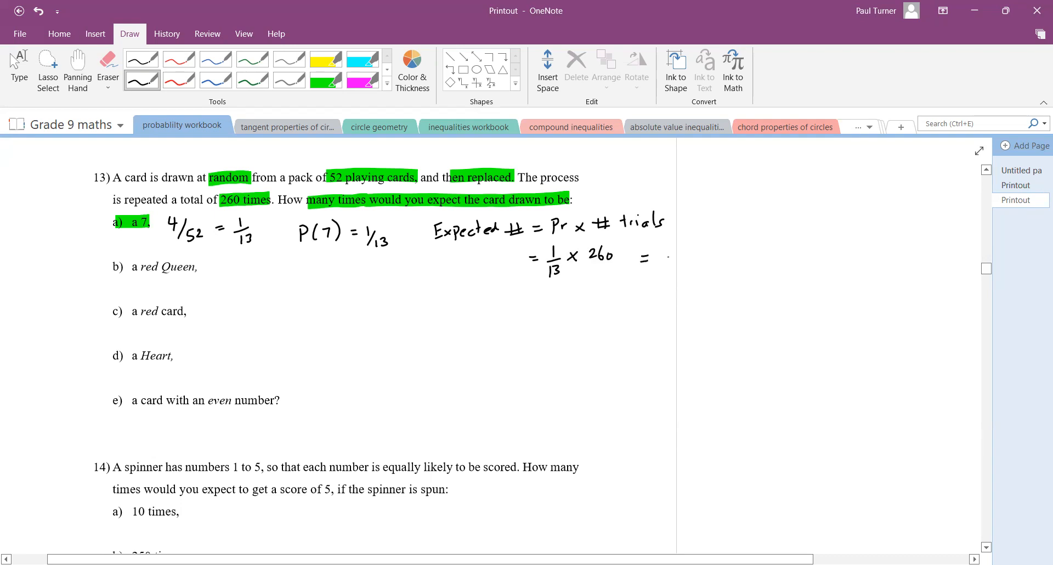
{"action": "left_click_drag", "start_coordinate": [655, 258], "coordinate": [679, 257]}
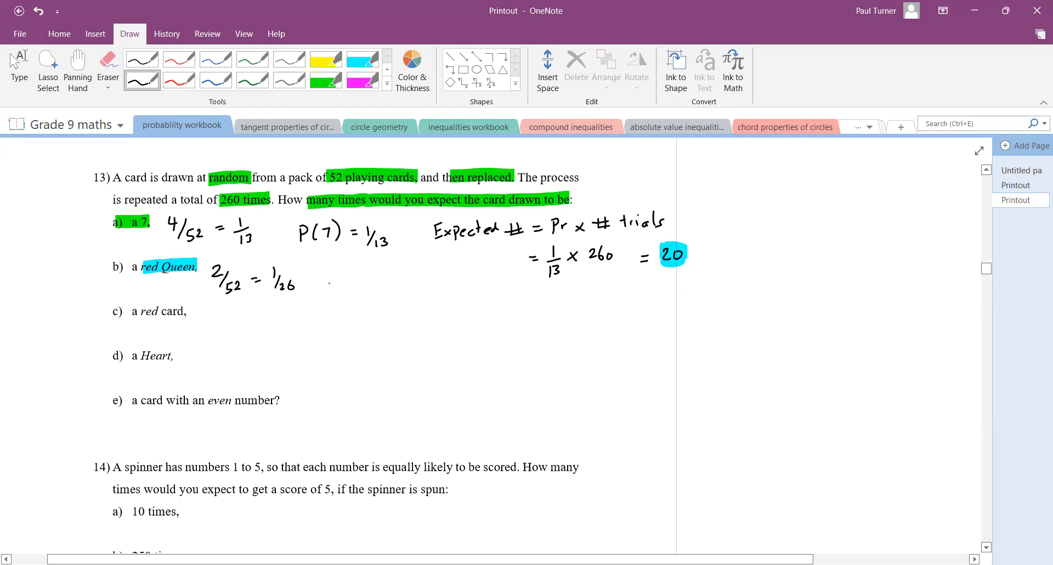
Step: Write Pr(rQ) = 1/26 and 1/26 × 260 = 10 for part b
{"action": "left_click_drag", "start_coordinate": [322, 279], "coordinate": [366, 282]}
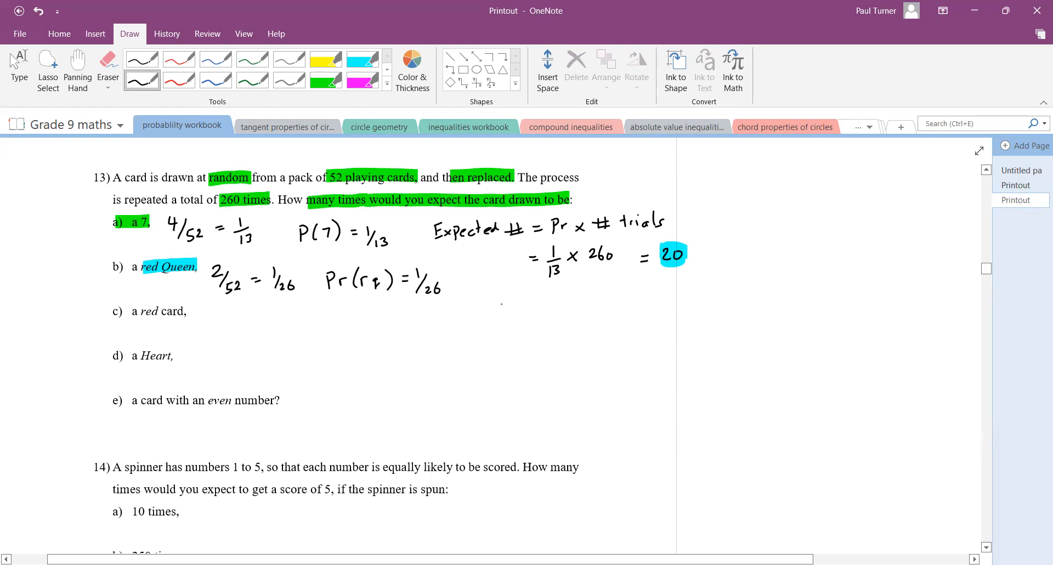
{"action": "left_click_drag", "start_coordinate": [507, 299], "coordinate": [517, 316]}
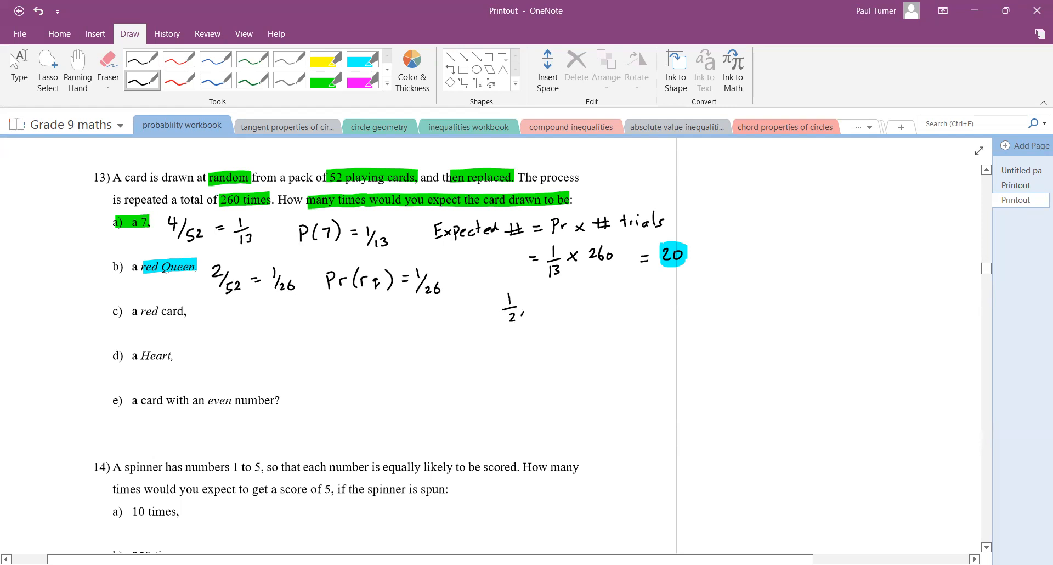
{"action": "left_click_drag", "start_coordinate": [507, 302], "coordinate": [558, 298]}
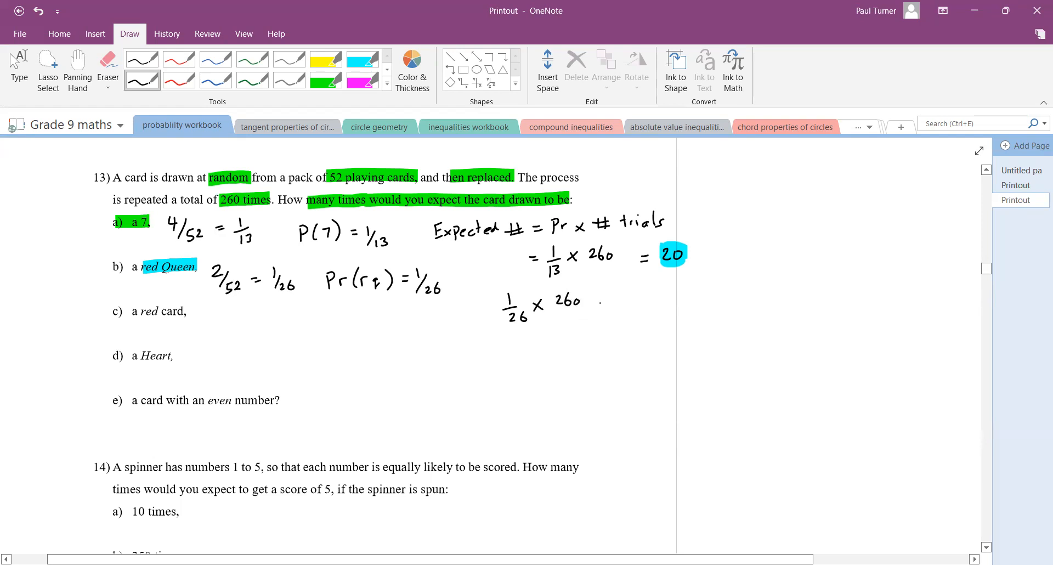
{"action": "left_click_drag", "start_coordinate": [592, 304], "coordinate": [608, 305]}
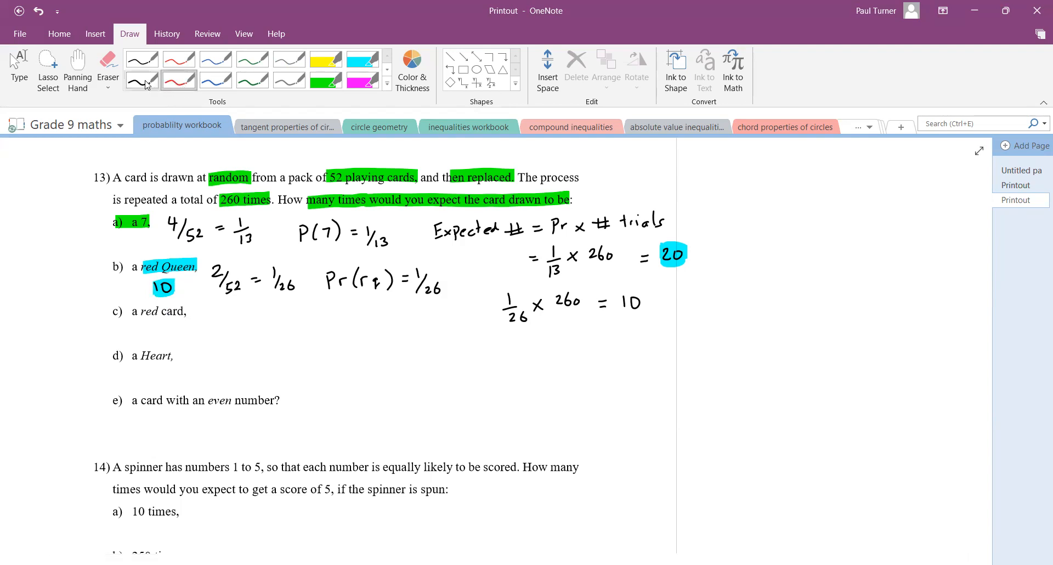
Step: In black ink, write 26/52 = 1/2 and 1/2 × 260 = 130 beside 'a red card'
{"action": "left_click", "coordinate": [141, 80]}
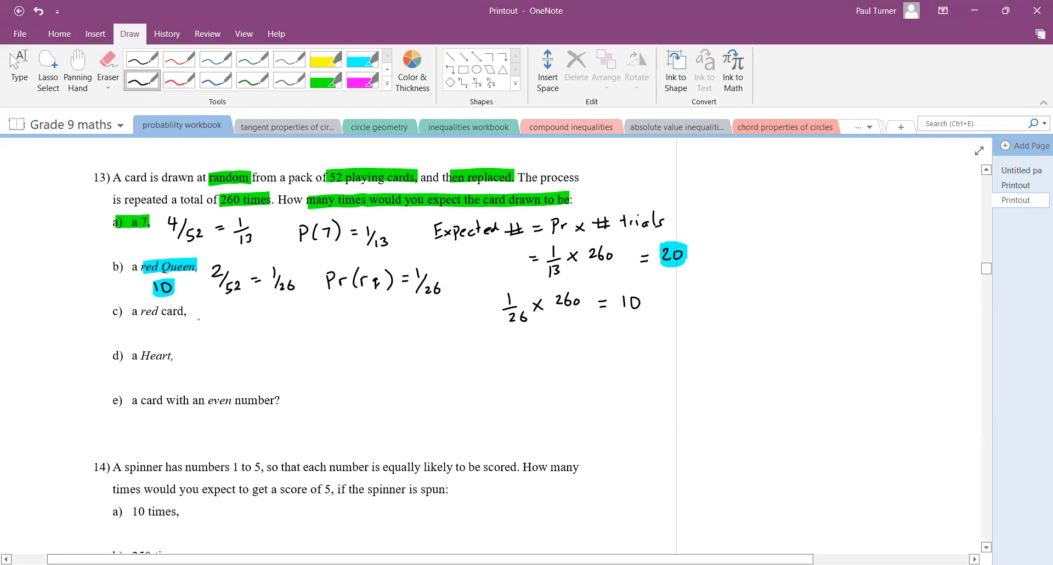
{"action": "left_click_drag", "start_coordinate": [199, 316], "coordinate": [228, 333]}
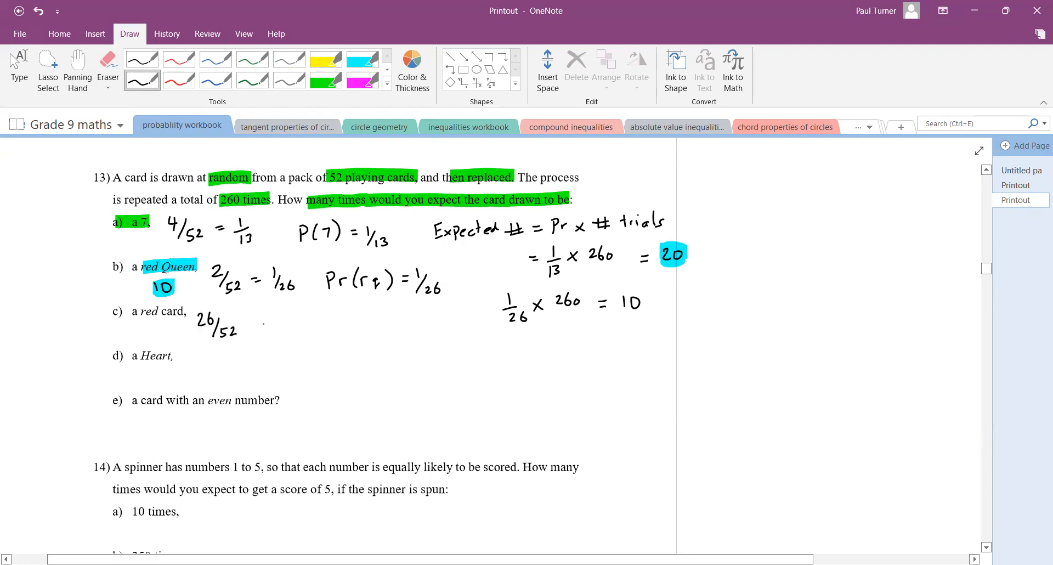
{"action": "left_click_drag", "start_coordinate": [275, 319], "coordinate": [285, 336]}
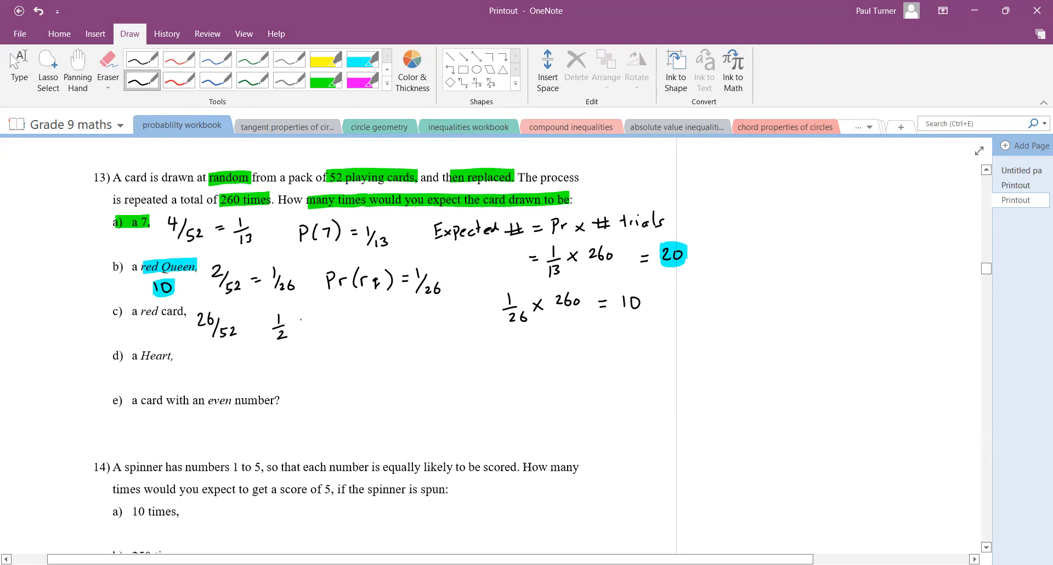
{"action": "left_click_drag", "start_coordinate": [292, 326], "coordinate": [329, 326]}
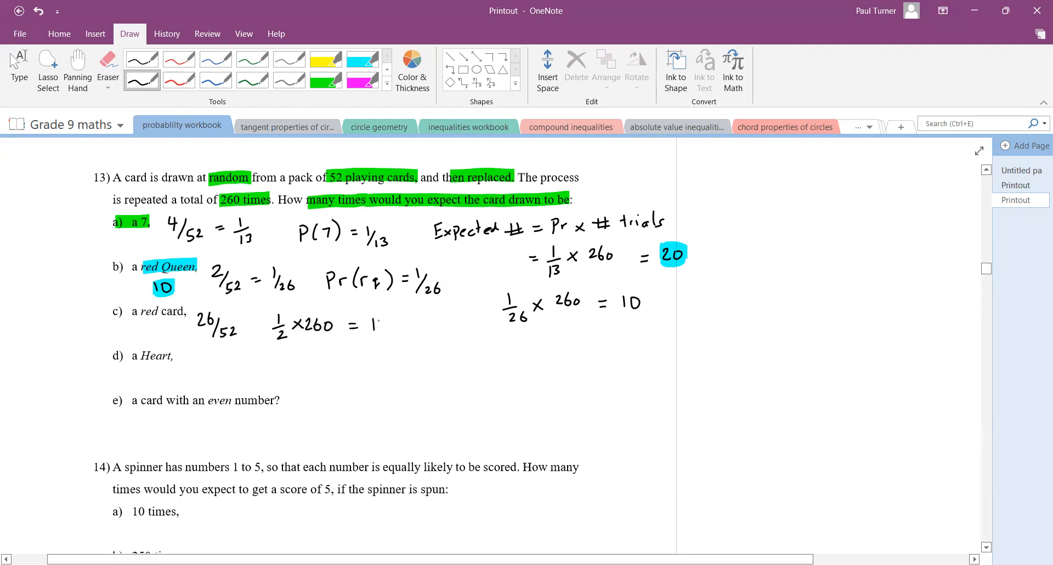
{"action": "left_click_drag", "start_coordinate": [369, 323], "coordinate": [400, 322]}
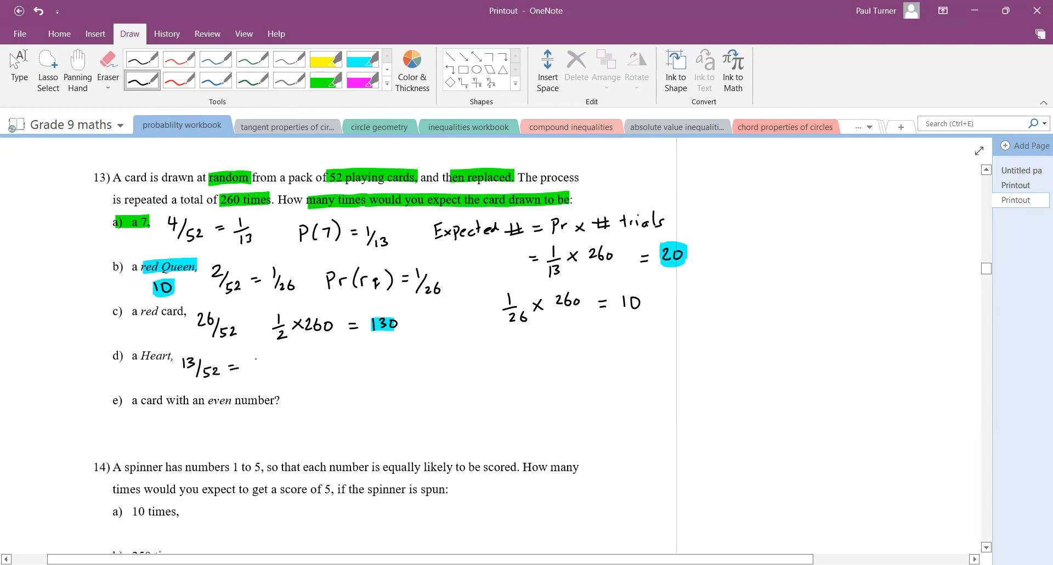
Step: Write 13/52 = 1/4, Pr(H) = 1/4 and 1/4 × 260 = 65 for part d
{"action": "left_click_drag", "start_coordinate": [252, 369], "coordinate": [276, 373]}
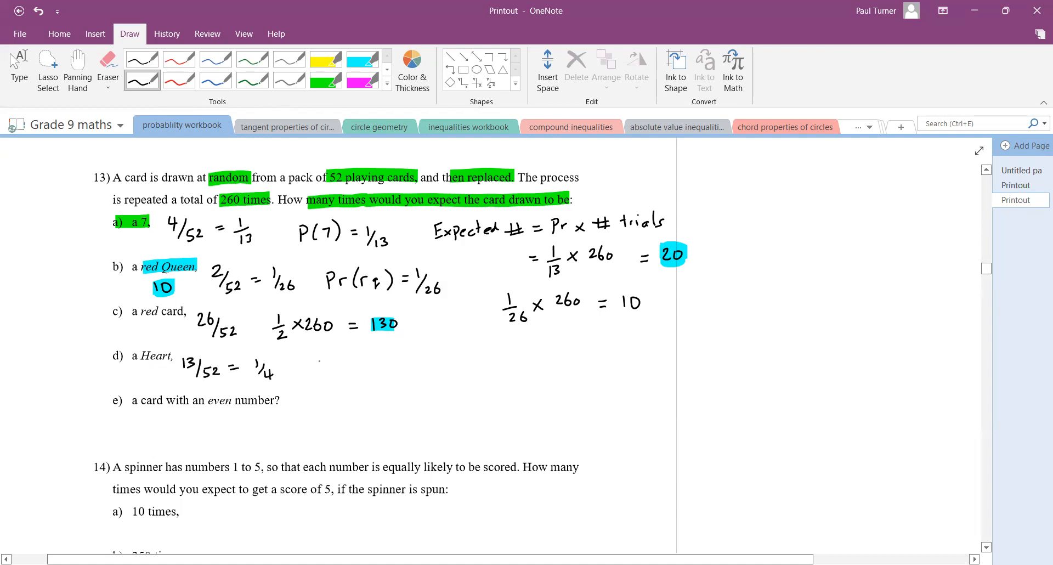
{"action": "left_click_drag", "start_coordinate": [323, 366], "coordinate": [365, 365]}
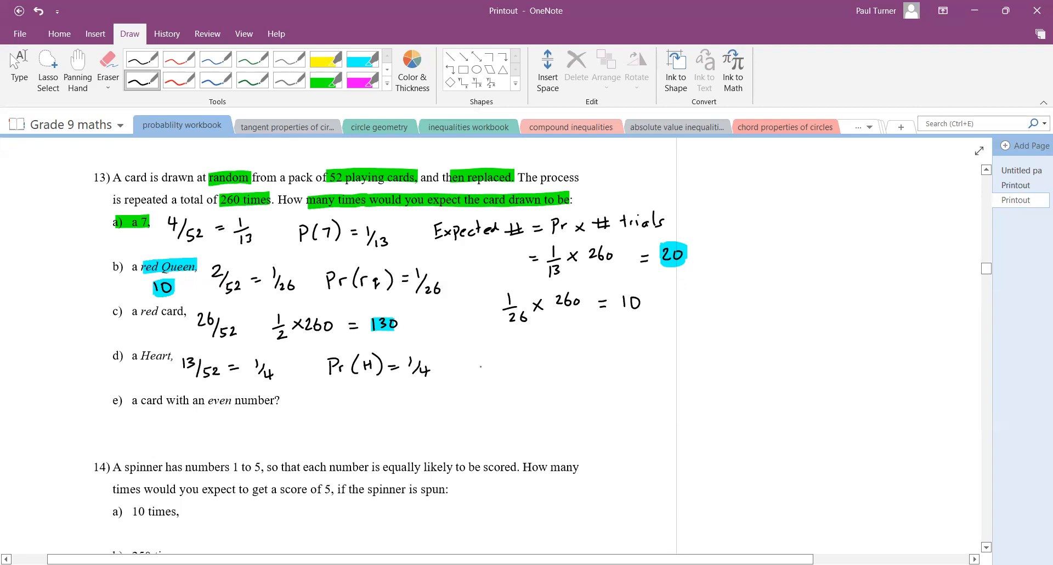
{"action": "left_click_drag", "start_coordinate": [493, 356], "coordinate": [500, 380]}
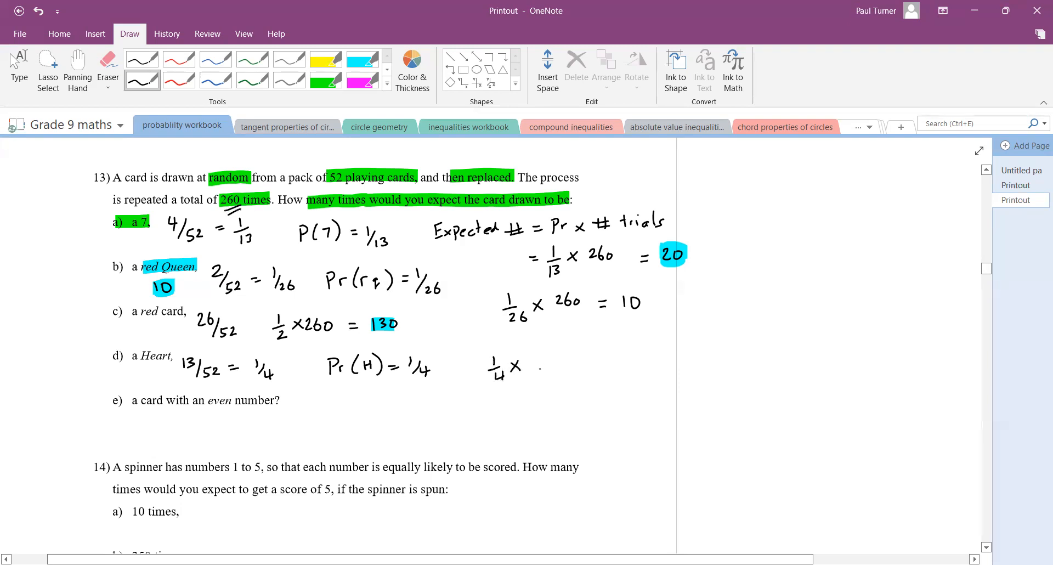
{"action": "left_click_drag", "start_coordinate": [530, 366], "coordinate": [564, 366]}
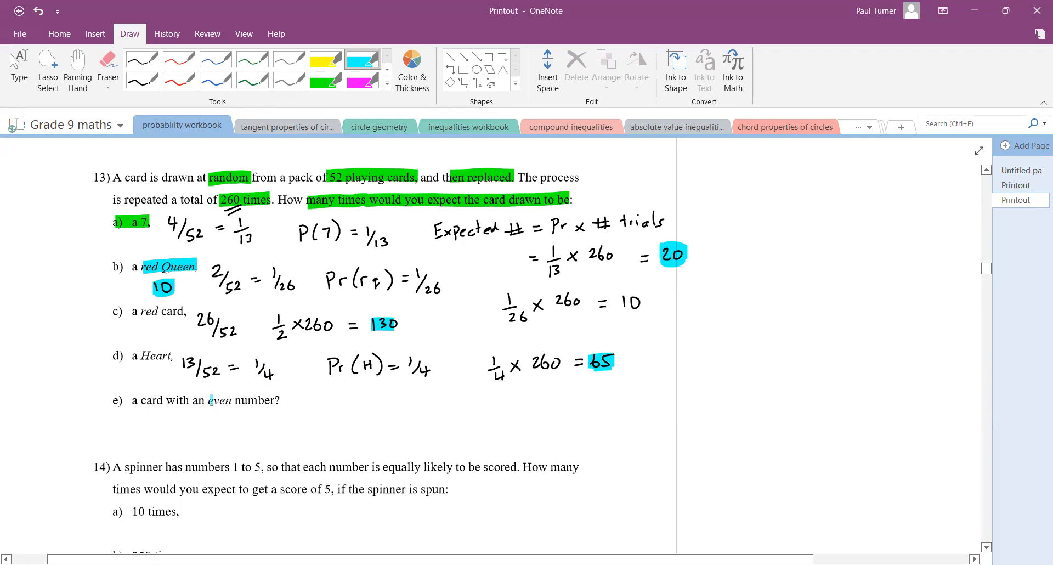
Step: Highlight 'even' in part e and draw an arrow to its count in black ink
{"action": "double_click", "coordinate": [218, 401]}
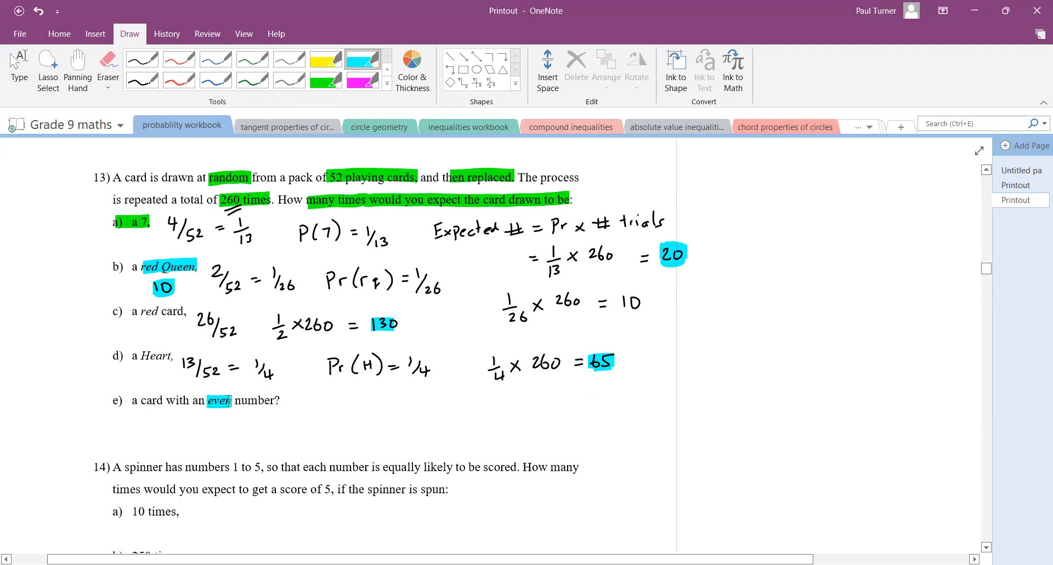
{"action": "left_click", "coordinate": [142, 79]}
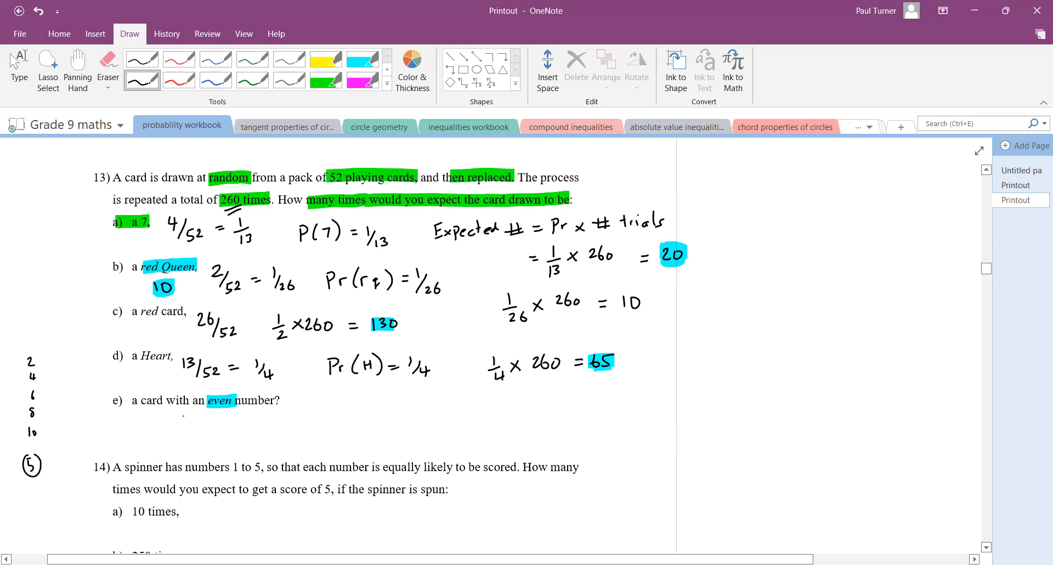
{"action": "left_click_drag", "start_coordinate": [215, 411], "coordinate": [242, 417]}
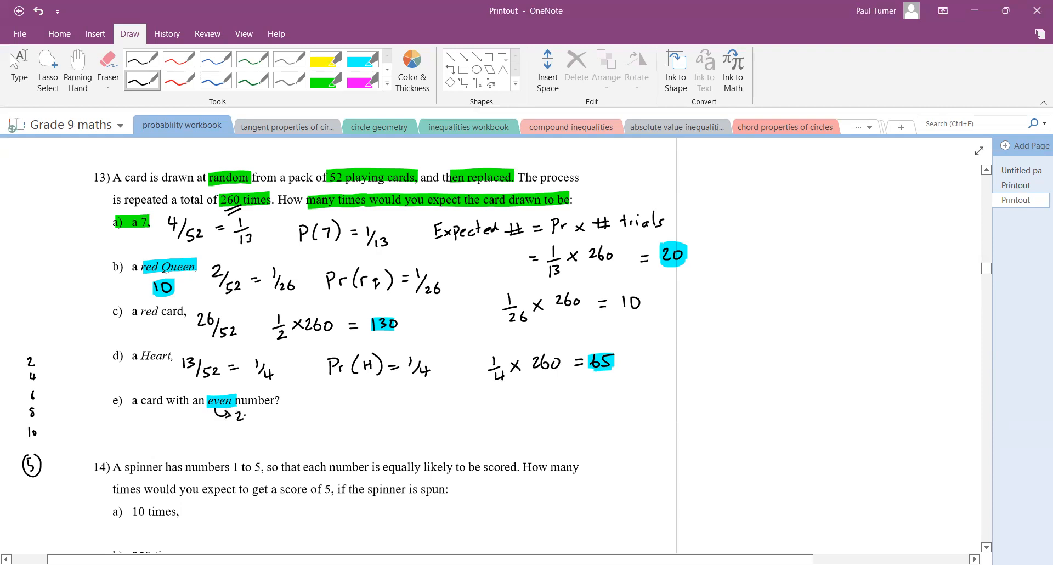
{"action": "type", "text": "0"}
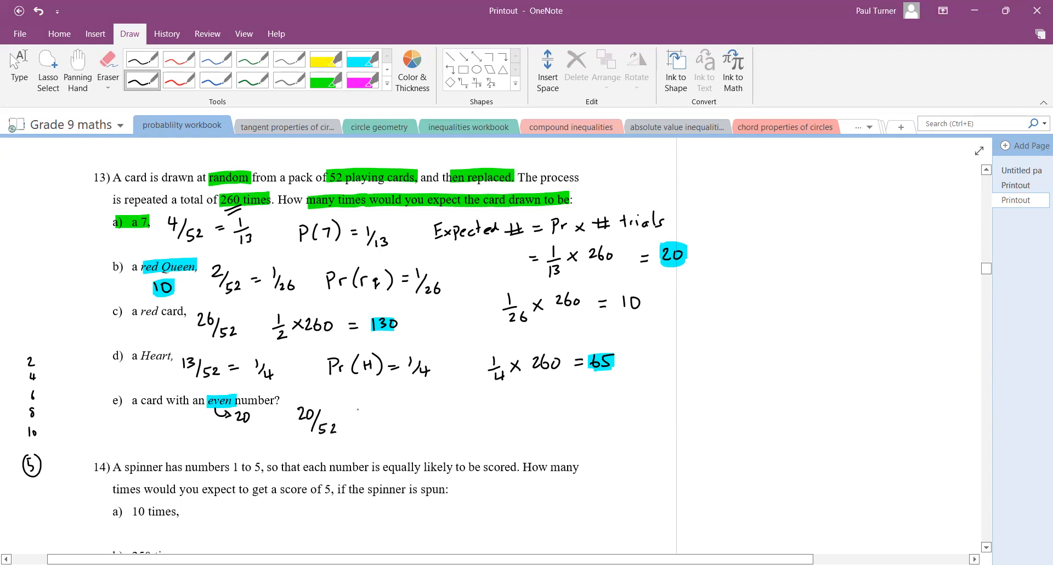
Step: Write 20/52 × 260 = 5/13 × 260 = 100 and highlight 100 in cyan
{"action": "left_click_drag", "start_coordinate": [347, 413], "coordinate": [396, 413]}
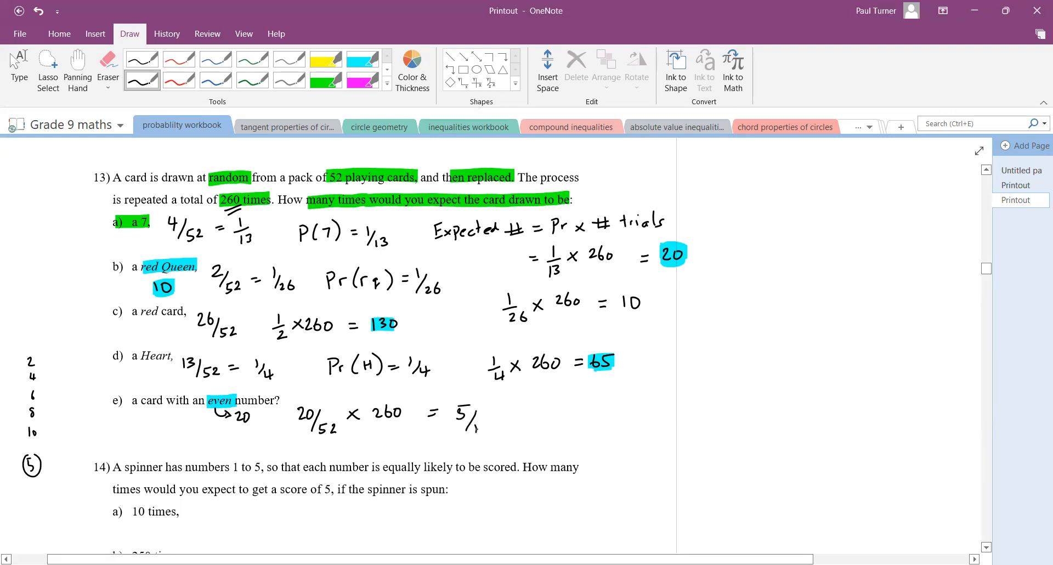
{"action": "left_click_drag", "start_coordinate": [470, 416], "coordinate": [534, 416]}
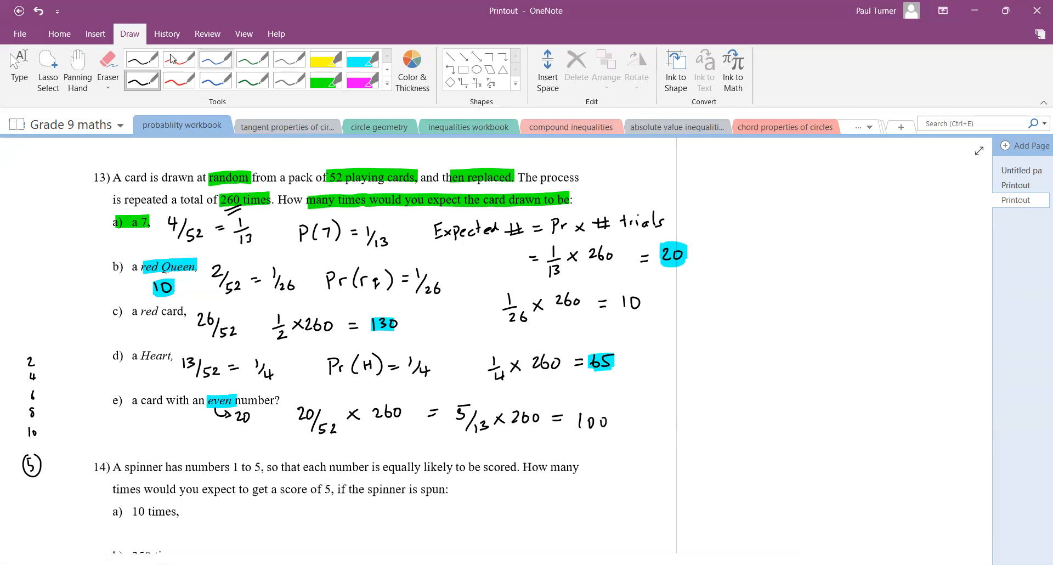
{"action": "left_click", "coordinate": [362, 59]}
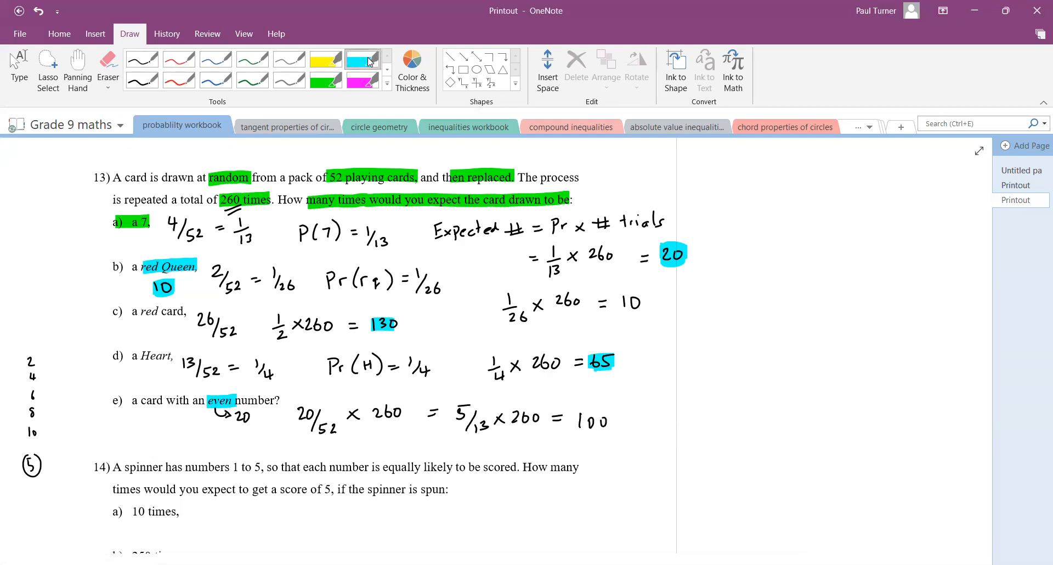
{"action": "left_click_drag", "start_coordinate": [574, 421], "coordinate": [607, 422]}
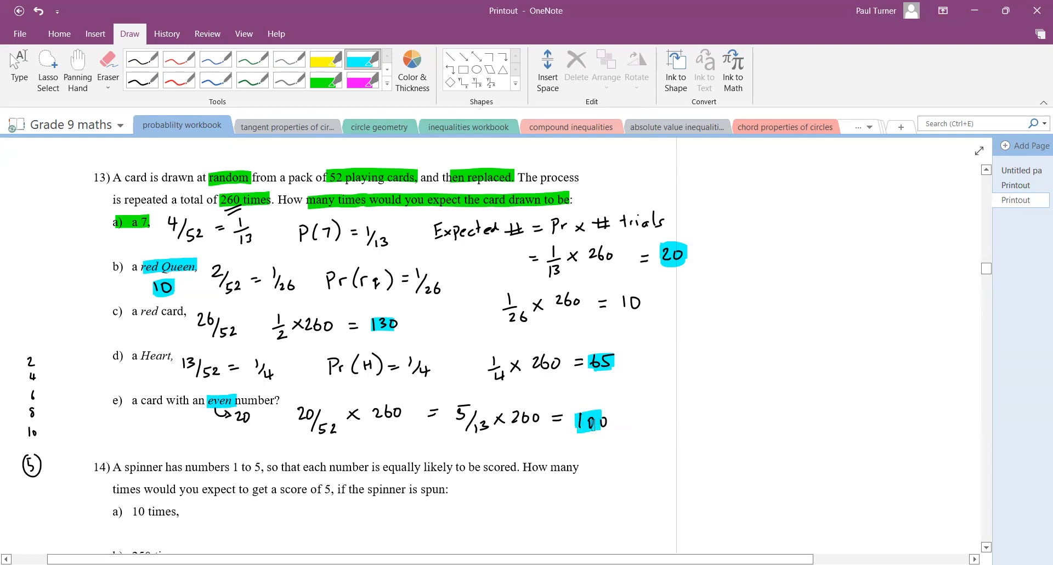